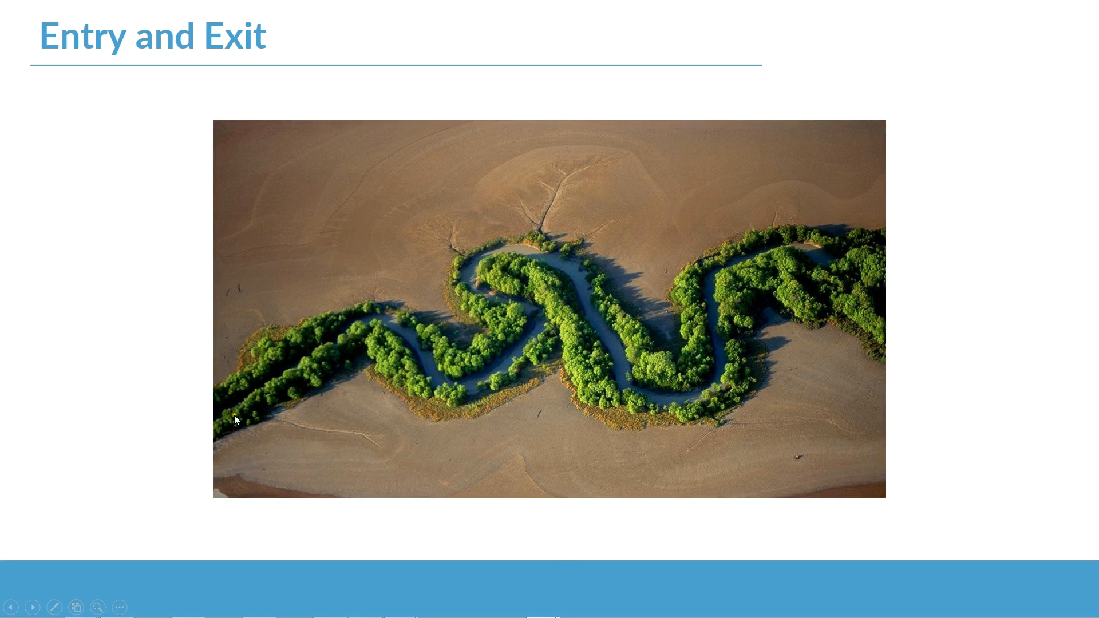
mouse_move(90, 377)
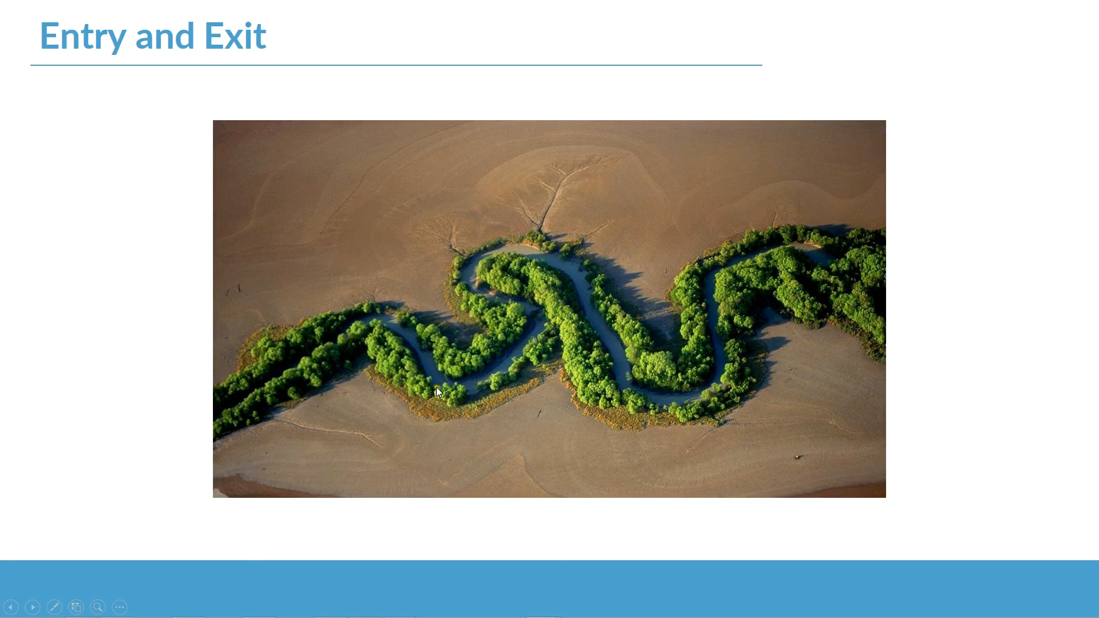
mouse_move(473, 273)
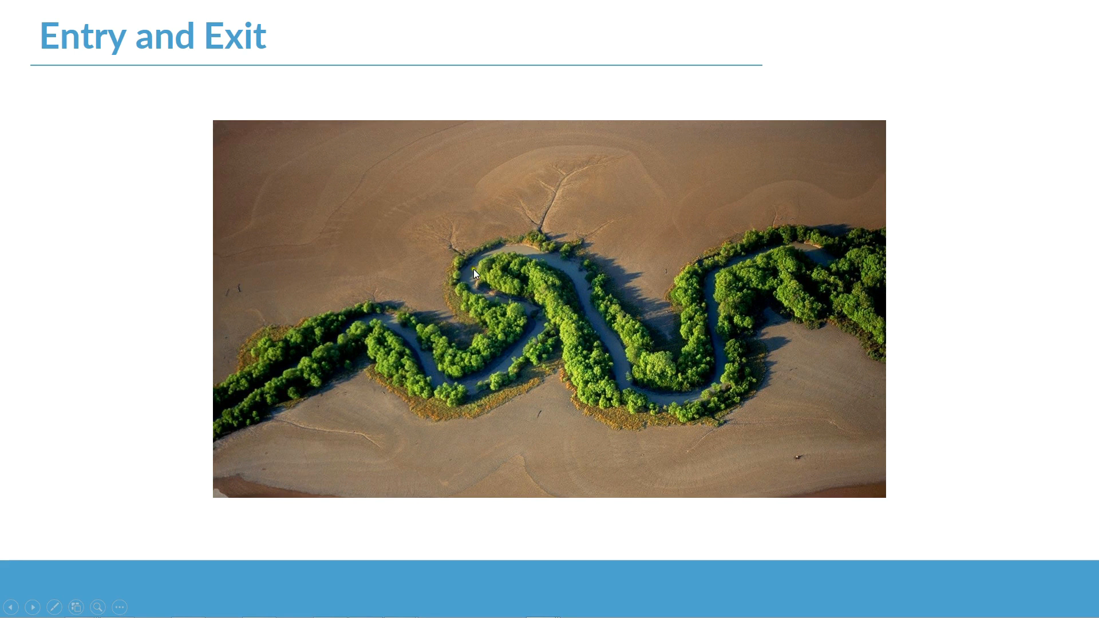